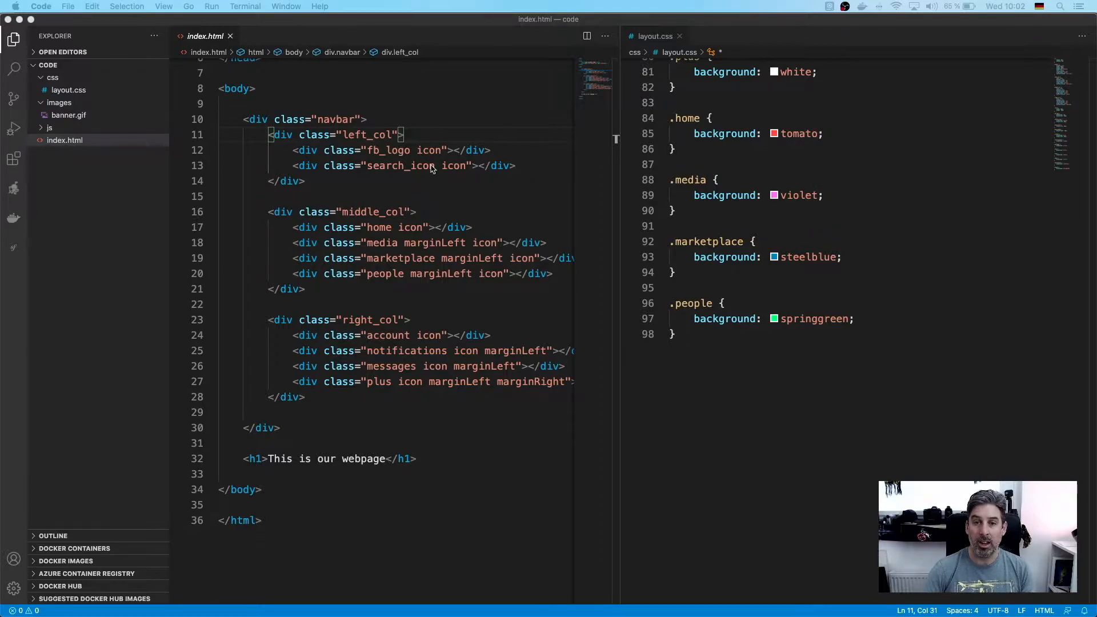
Scroll up in index.html and look over the js folder before reaching the navbar markup.
scroll(up, 3)
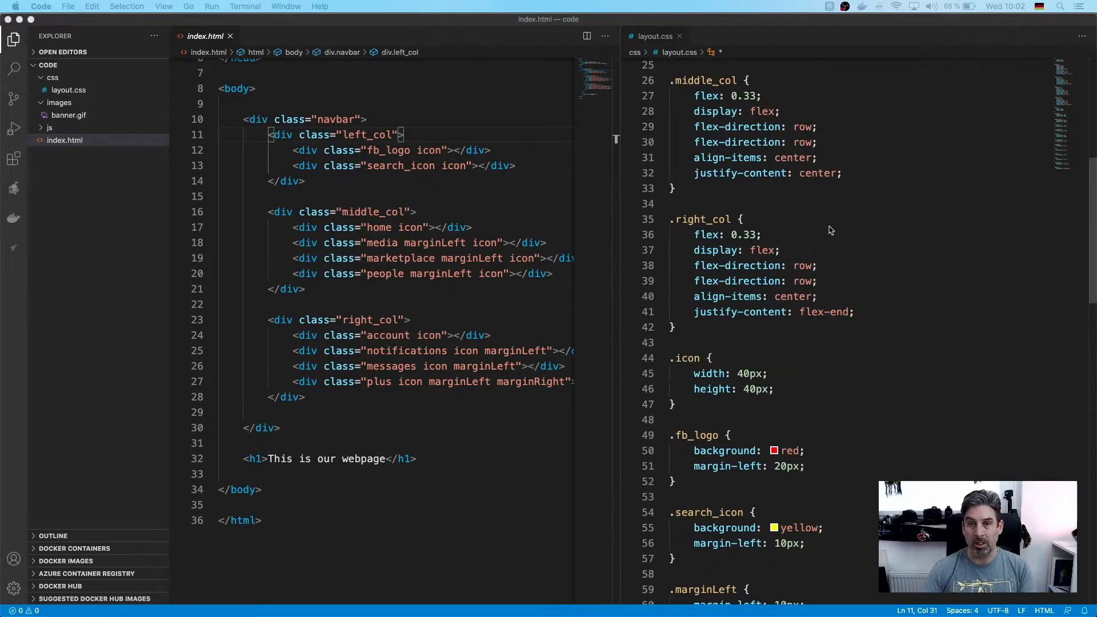
scroll(up, 3)
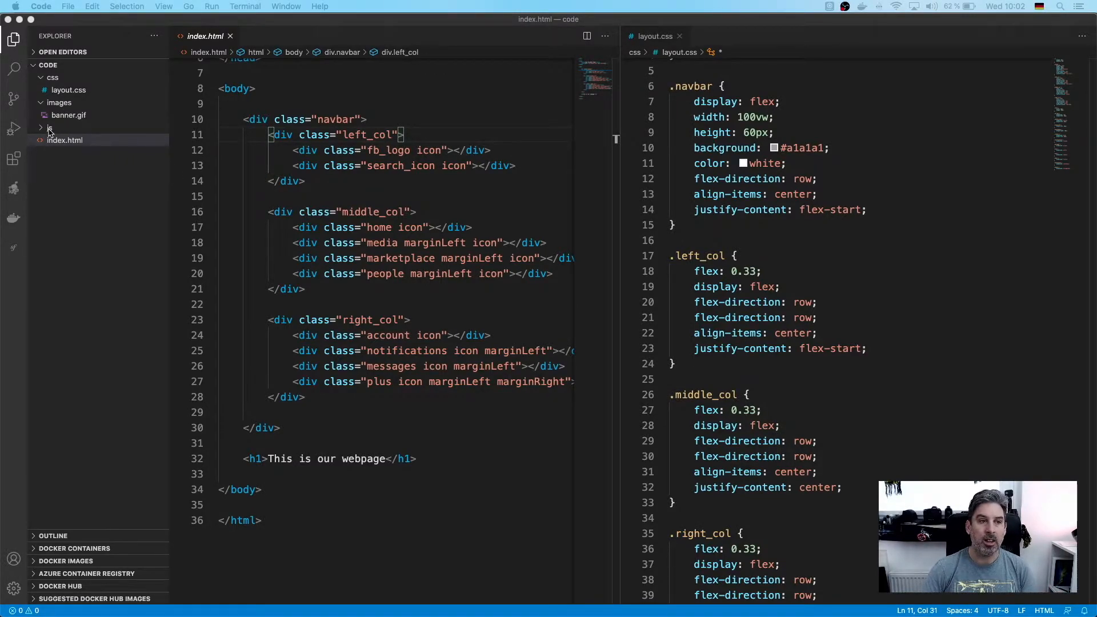
click(49, 127)
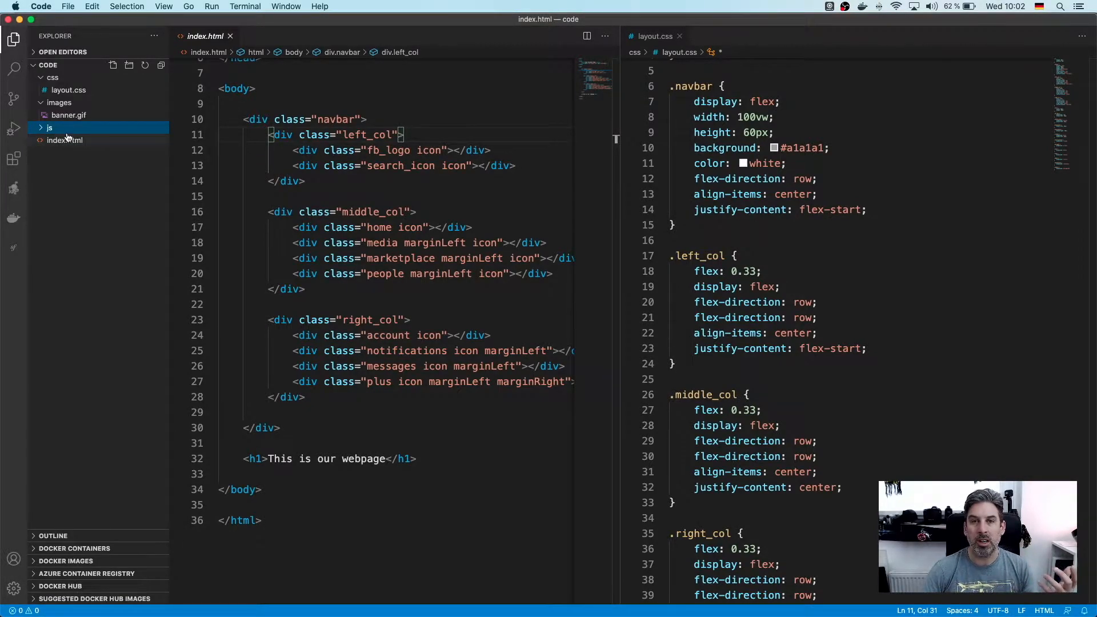
mouse_move(64, 140)
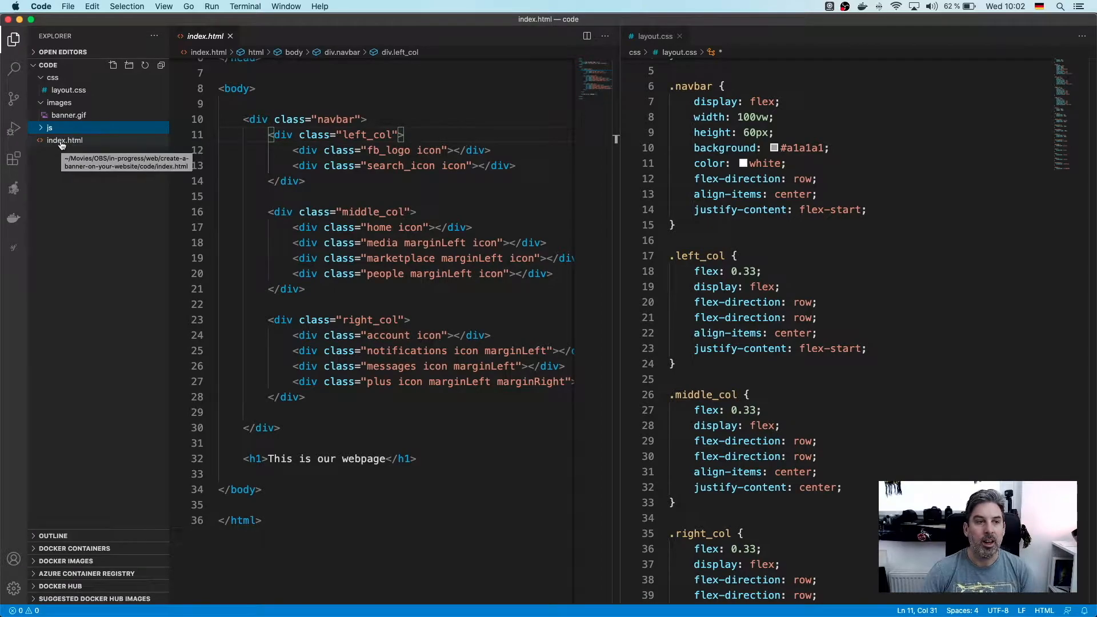
scroll(up, 3)
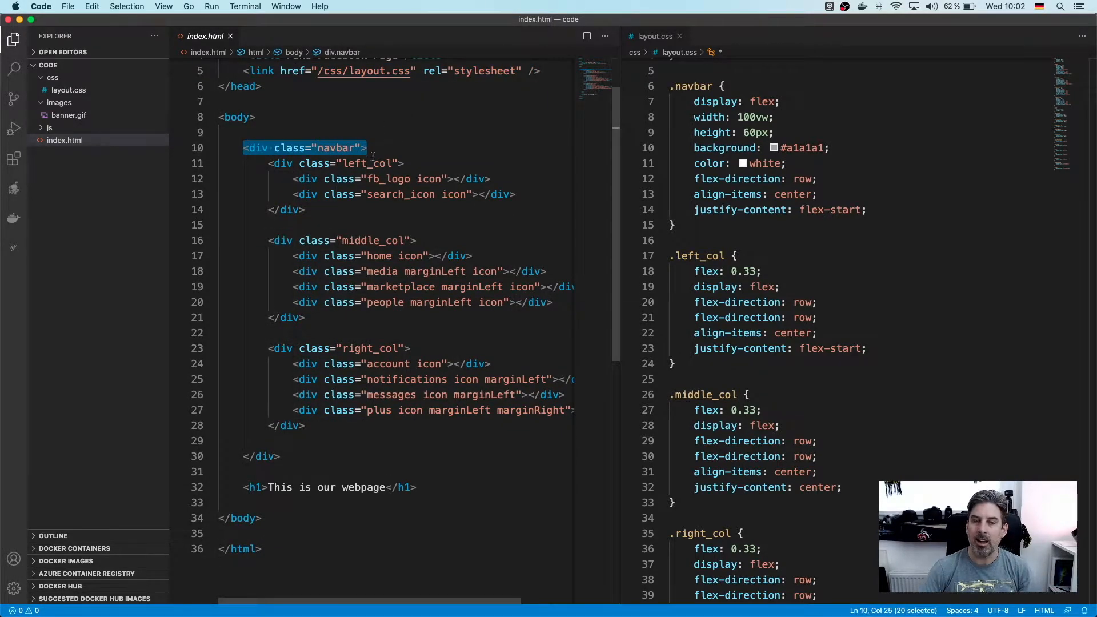
click(212, 147)
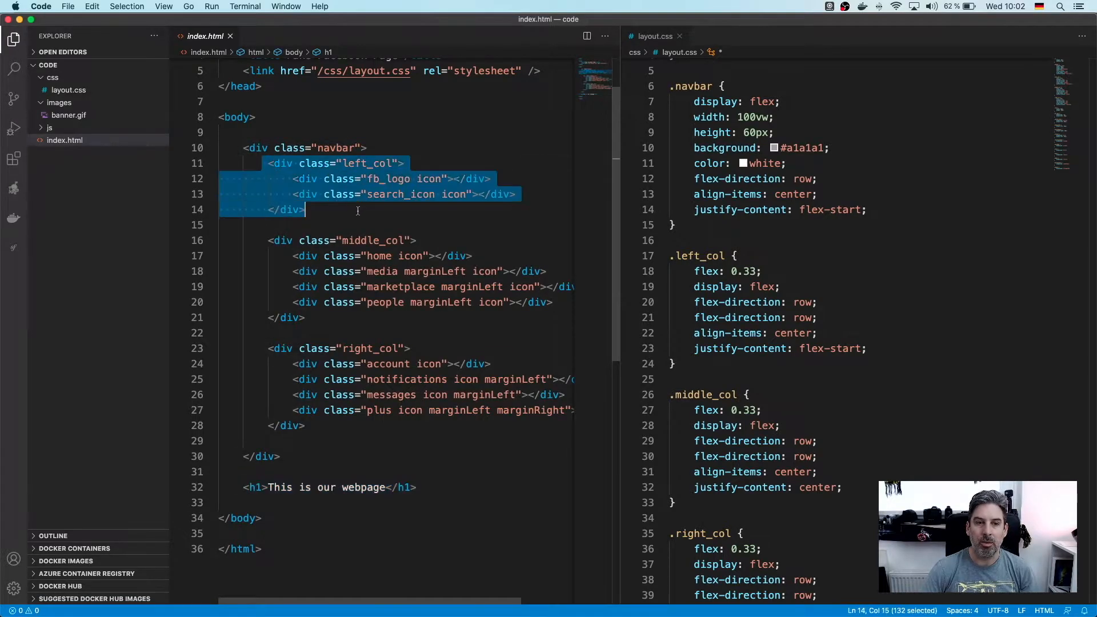
Fold the left_col, middle_col and right_col divs, checking the fb_logo icon classes in between.
click(213, 163)
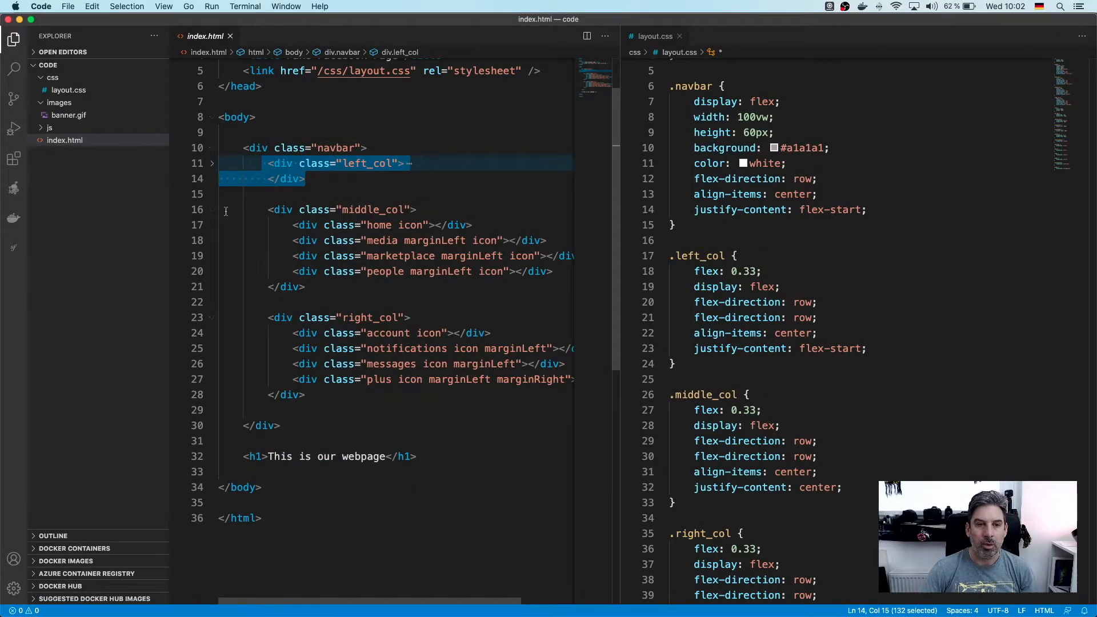
click(212, 211)
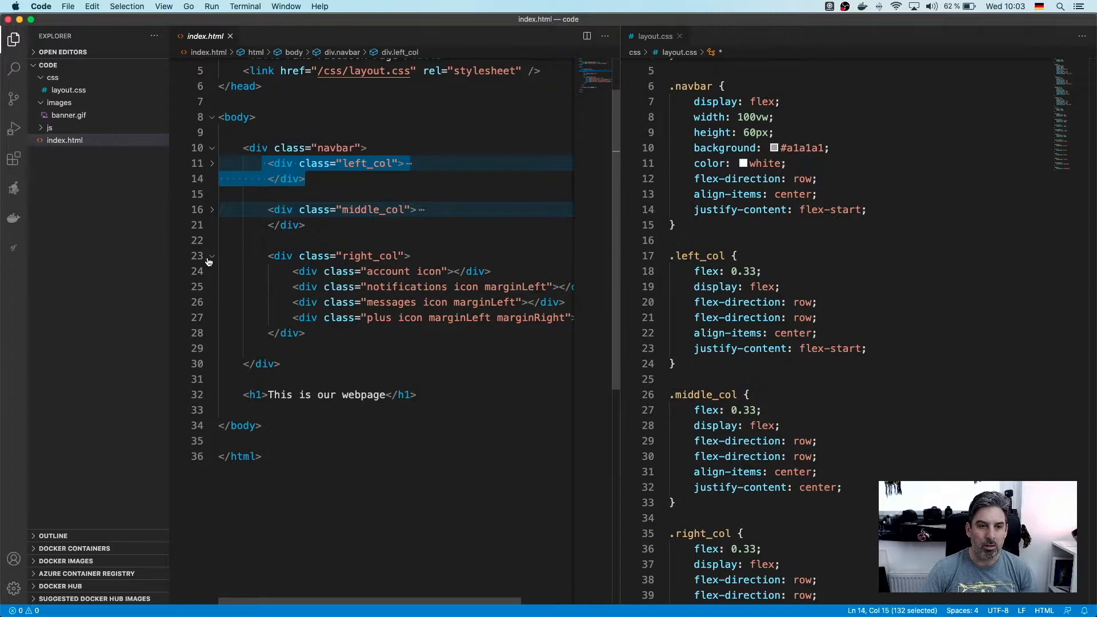
click(213, 255)
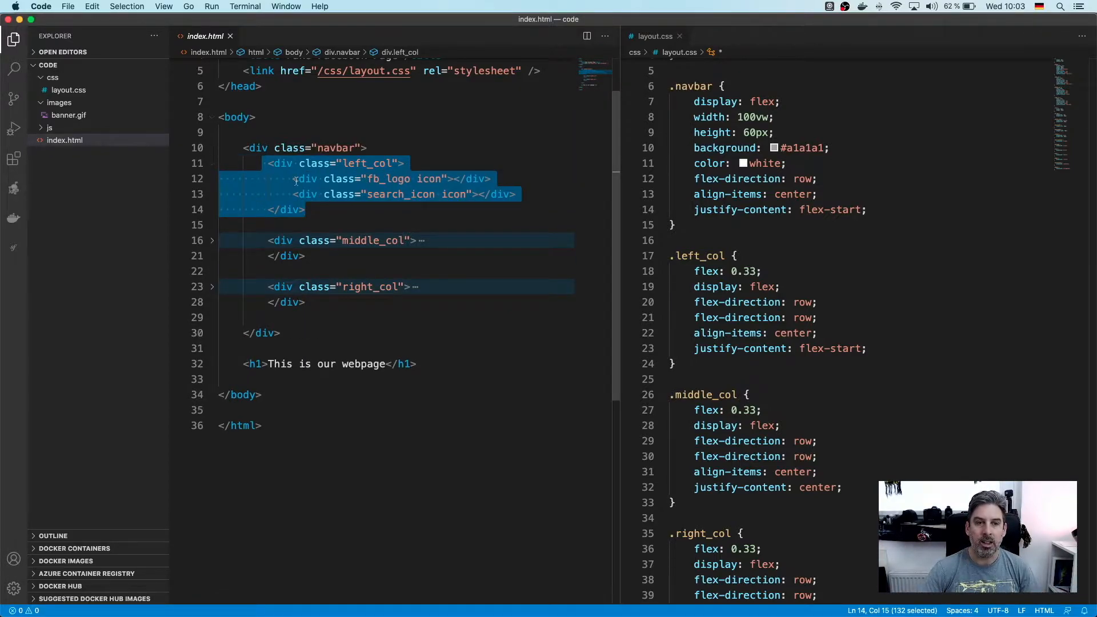
double_click(428, 179)
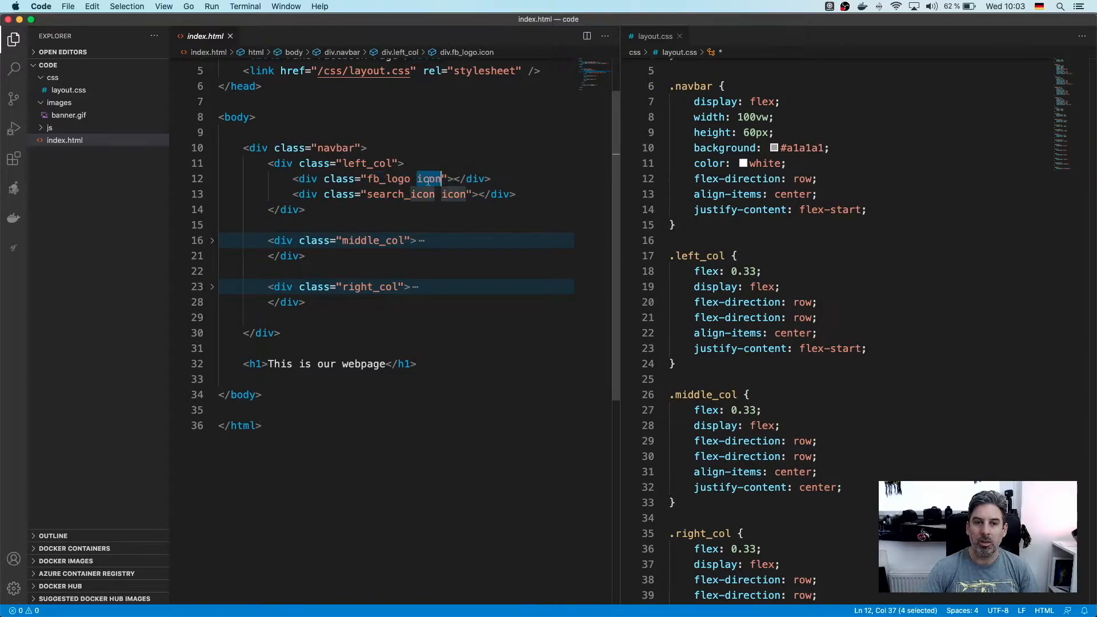
double_click(388, 178)
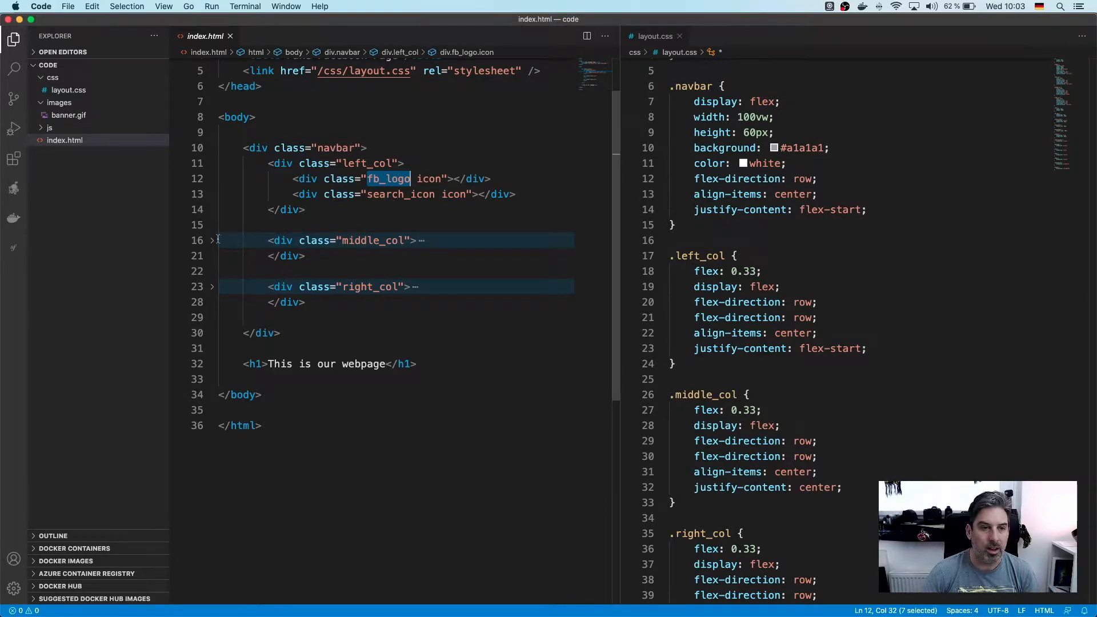
click(212, 163)
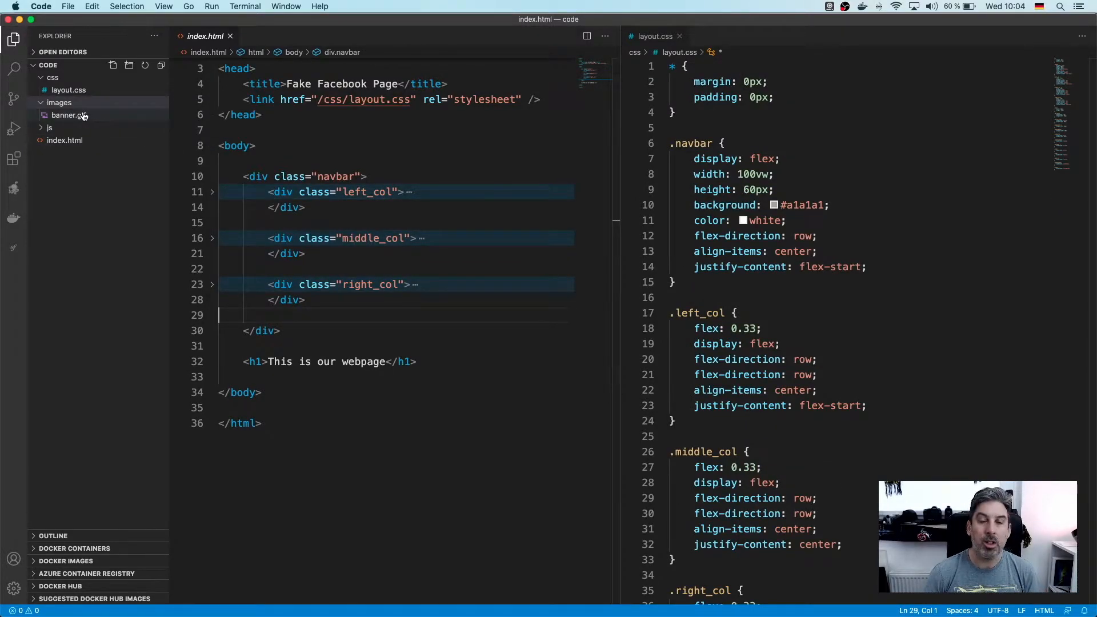
Reopen index.html and layout.css side by side from the Explorer.
click(68, 115)
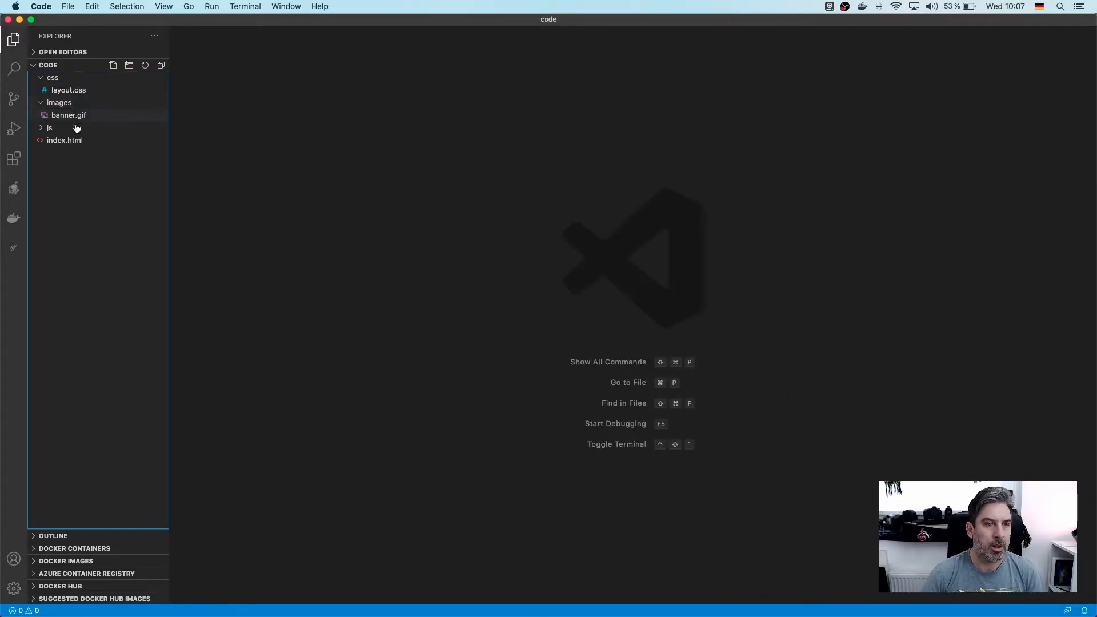
click(64, 139)
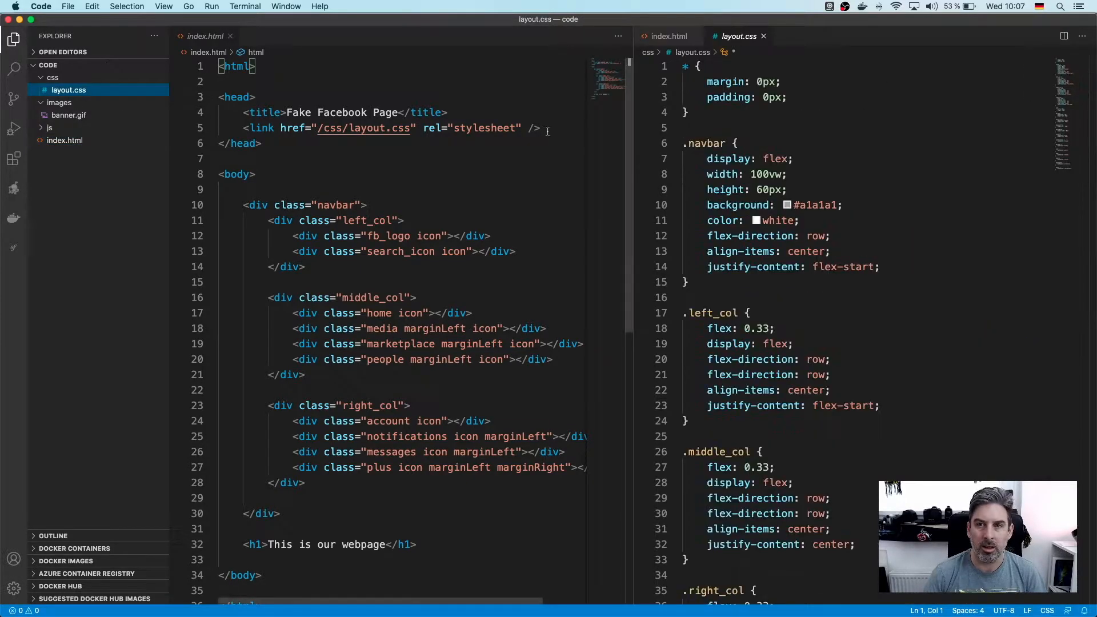
Hide the sidebar and add <div class="banner"></div> below the navbar in index.html.
click(14, 39)
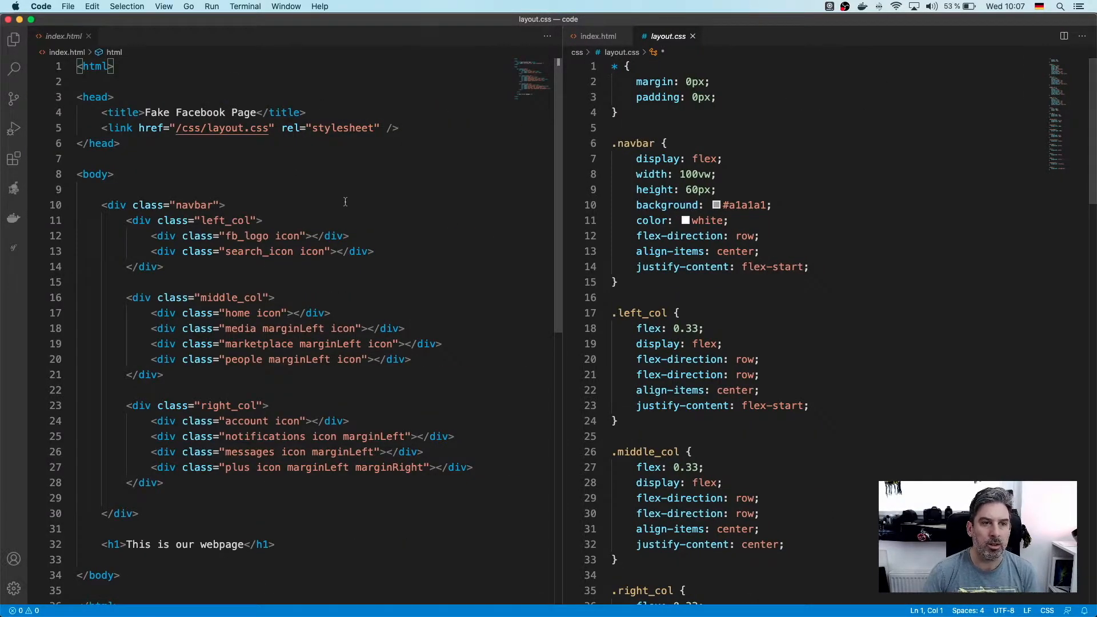
click(274, 488)
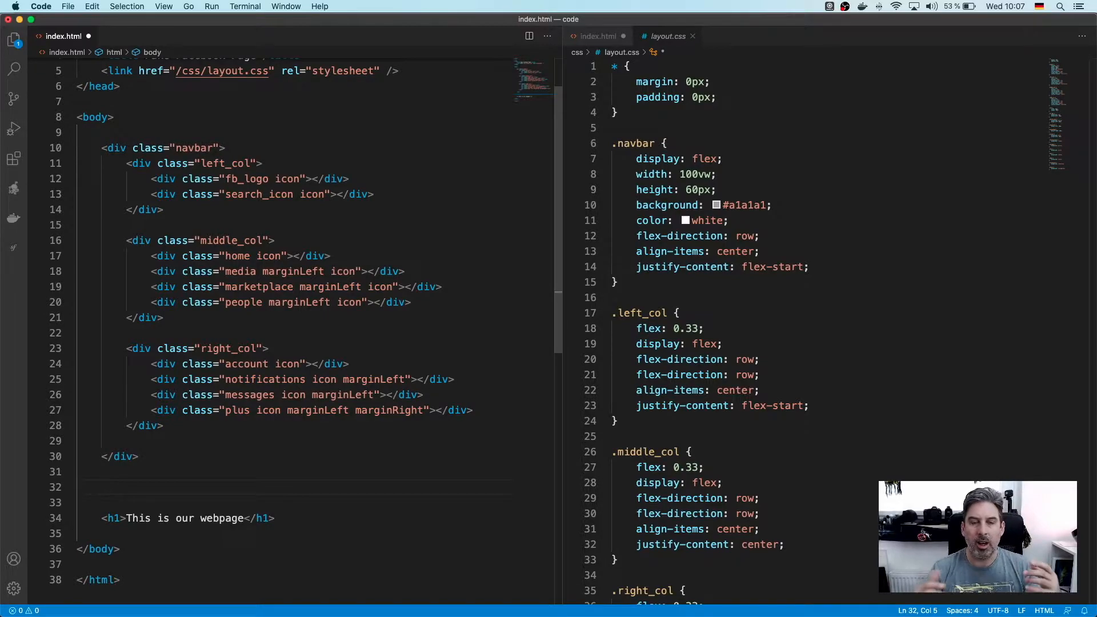
text(<div)
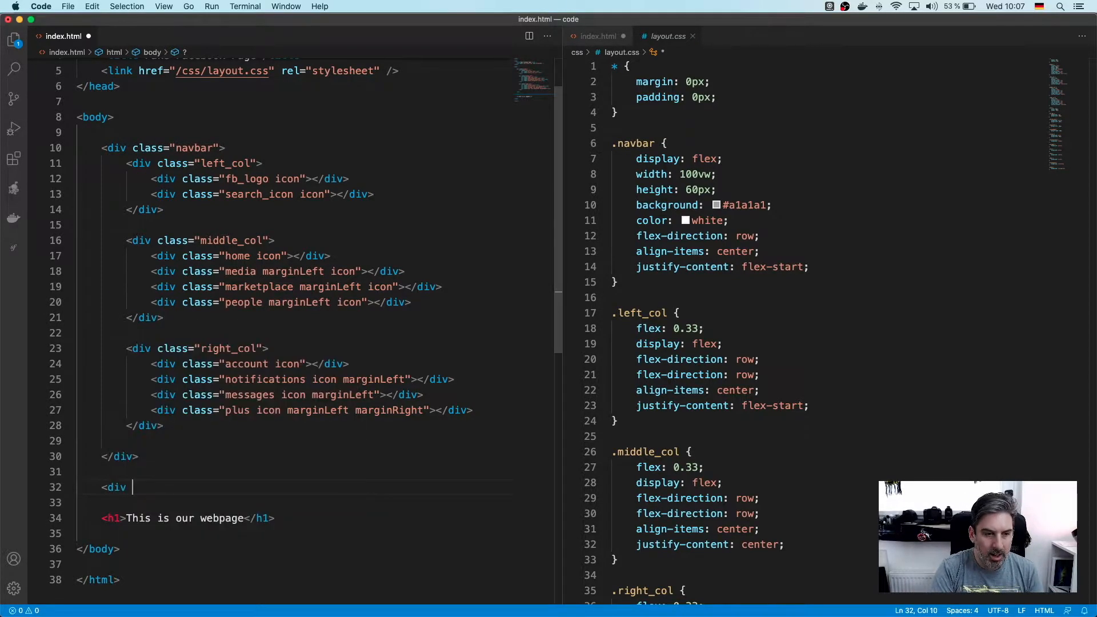
text(class="banner"></div>)
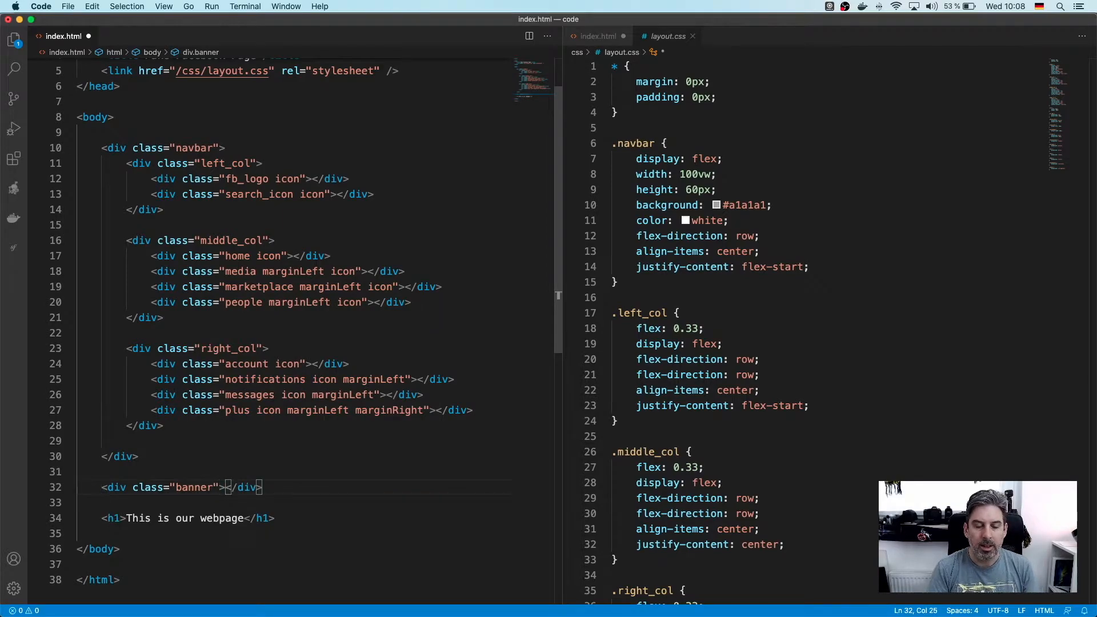
Start a .banner rule with background-color at the end of layout.css, then switch to Keynote for the colour.
scroll(down, 3)
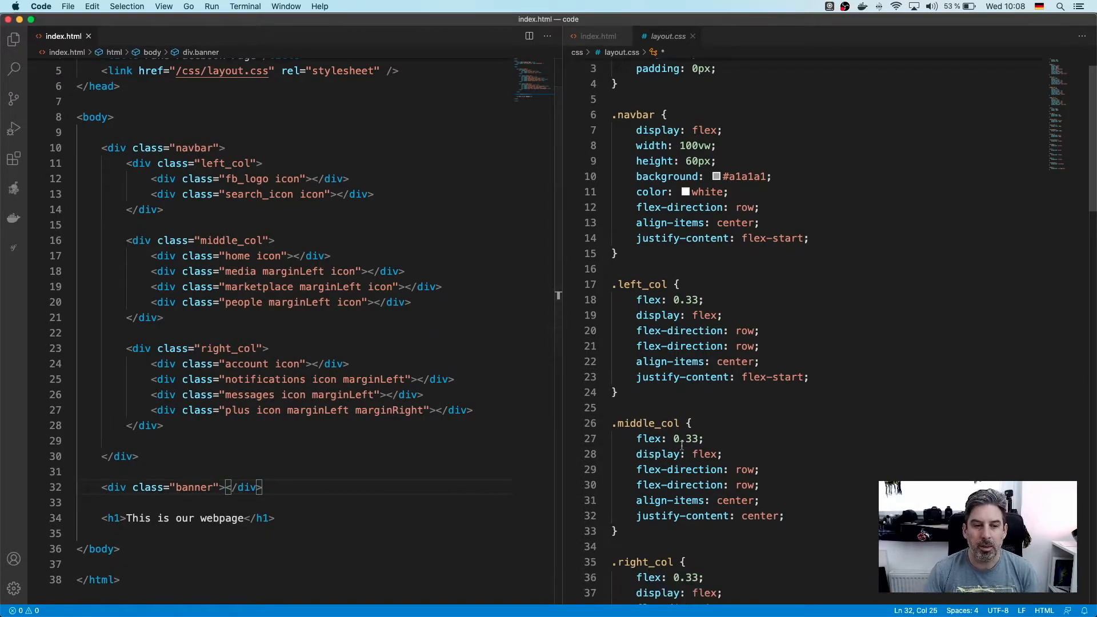
scroll(down, 3)
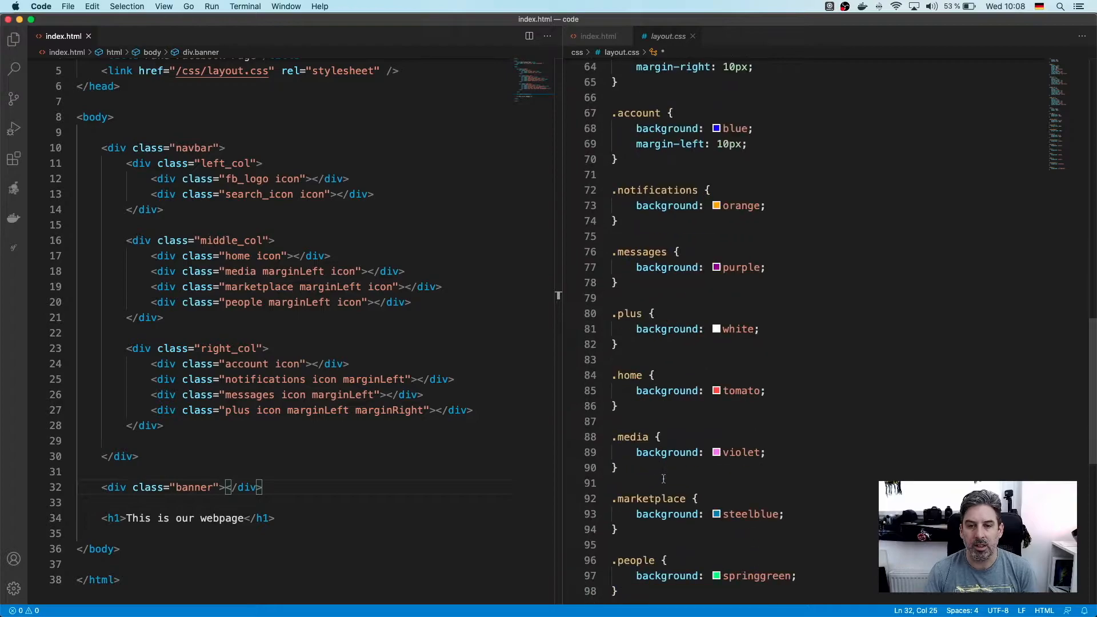
scroll(down, 3)
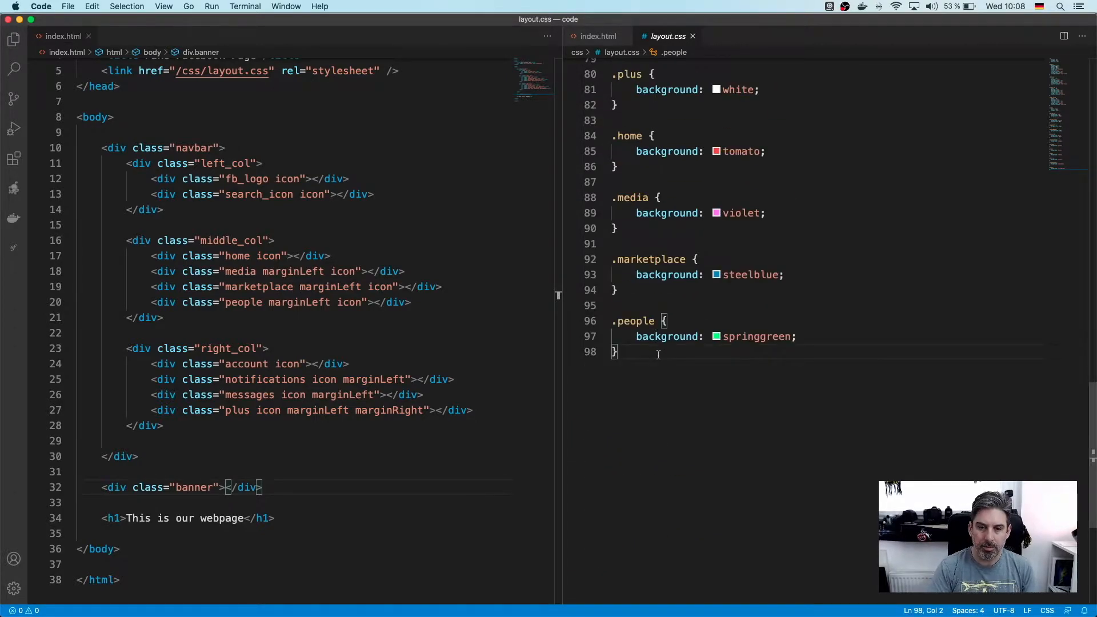
text(.ba)
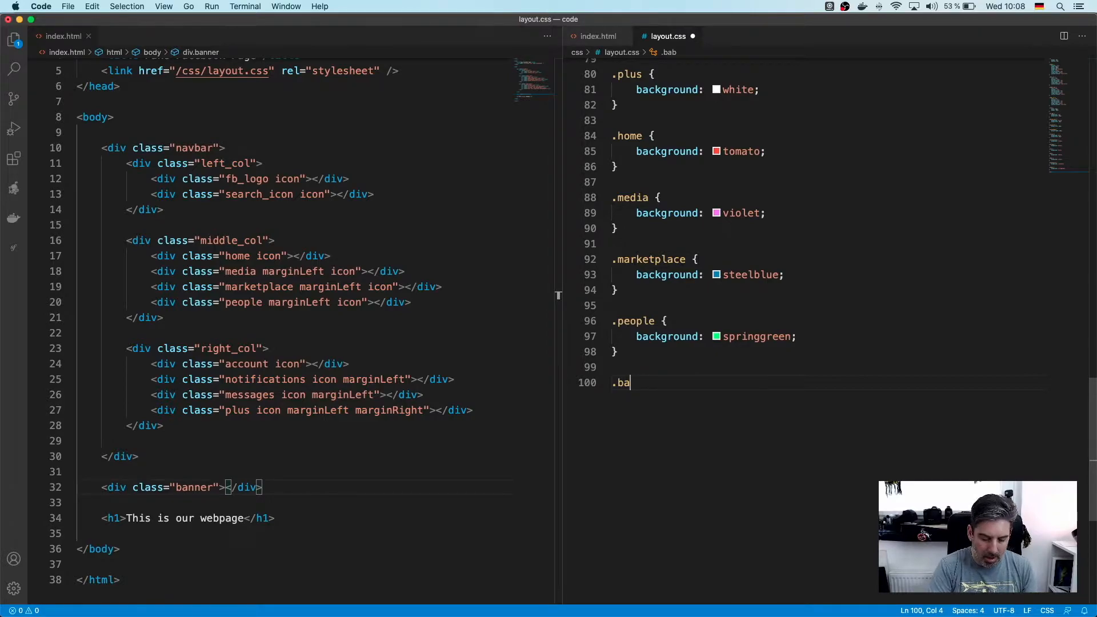
text(nner {)
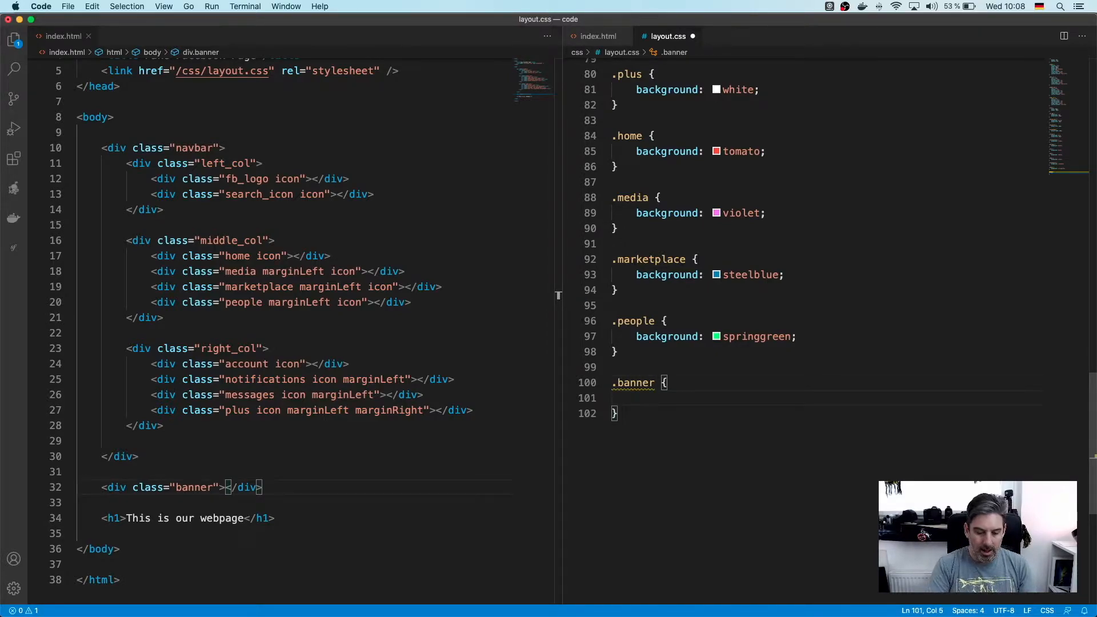
text(background-color:)
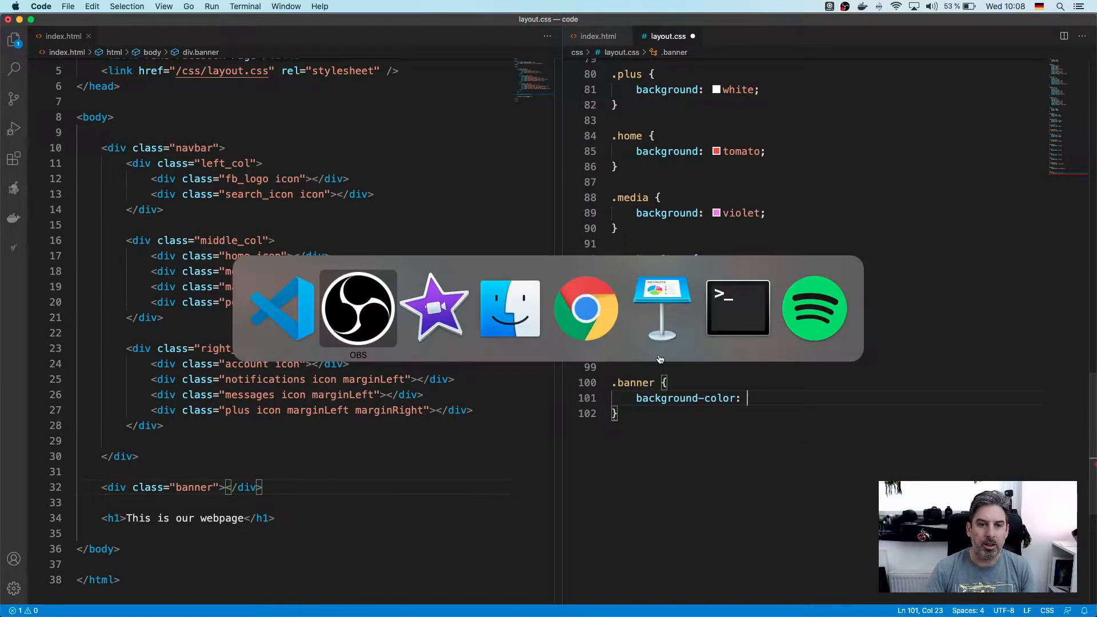
click(661, 308)
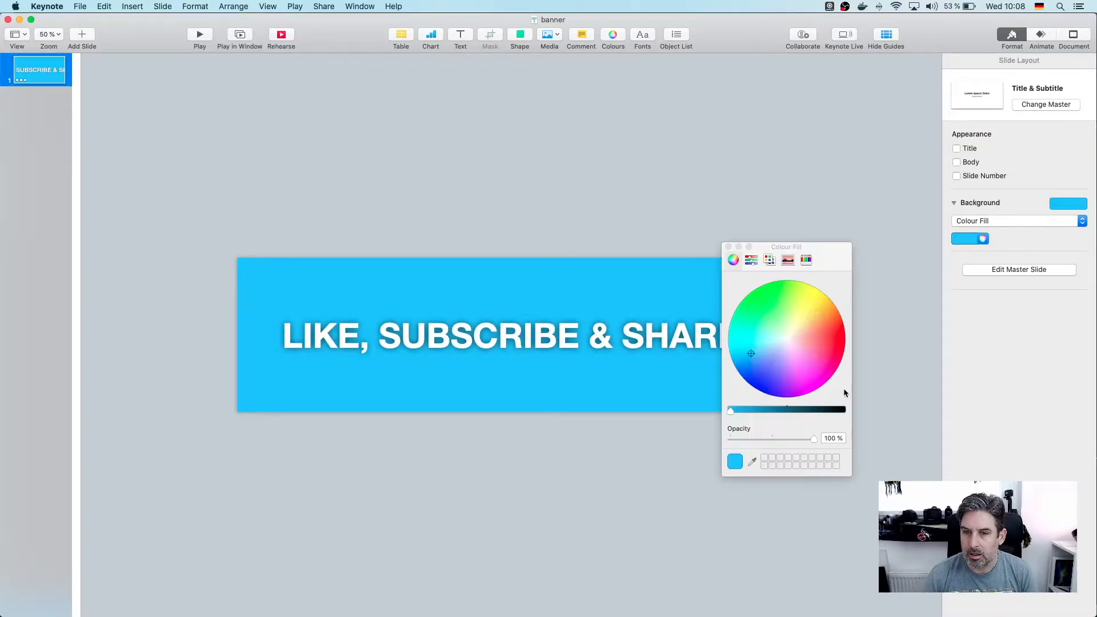
Show the RGB sliders and select the blue background's hex code 56C1FF.
click(769, 260)
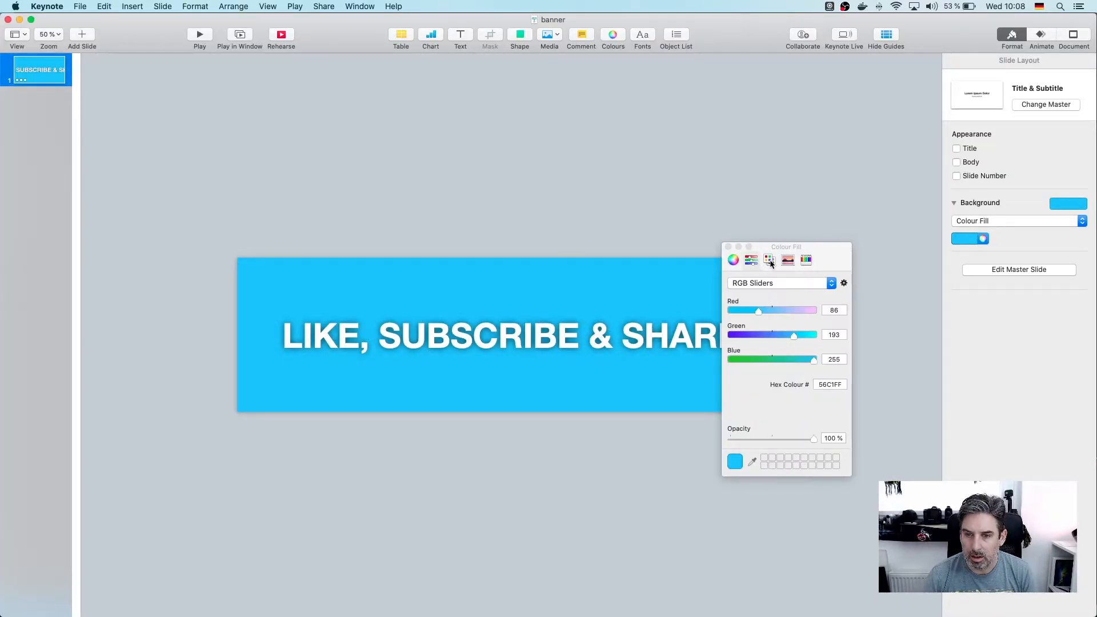
triple_click(830, 384)
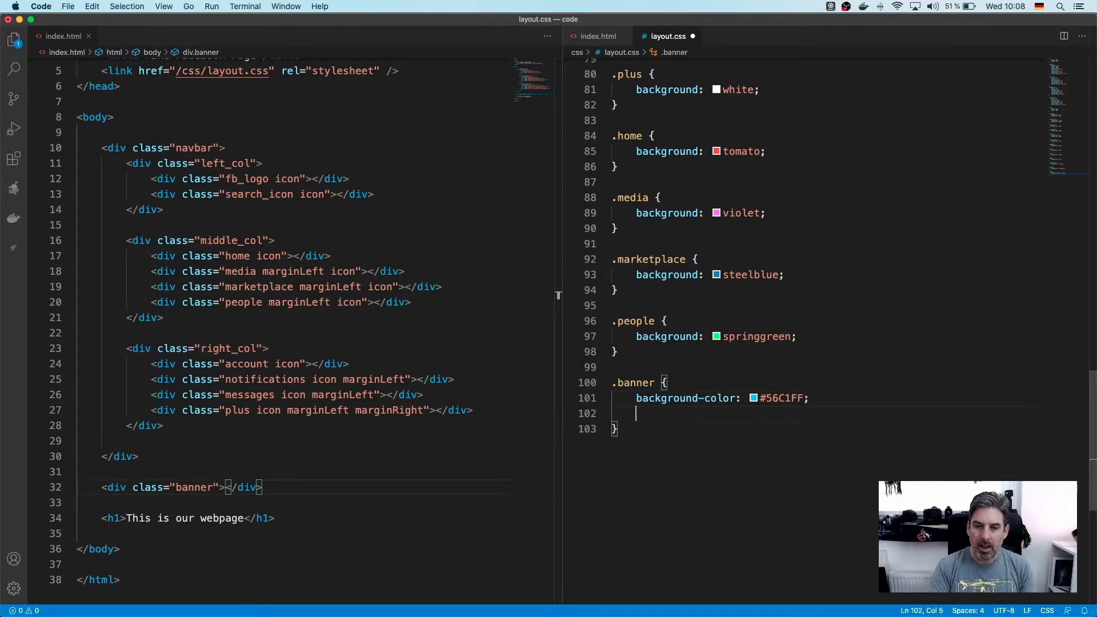
Add background-image url('/images/banner.gif') and background-position center to .banner.
text(background-image: ;)
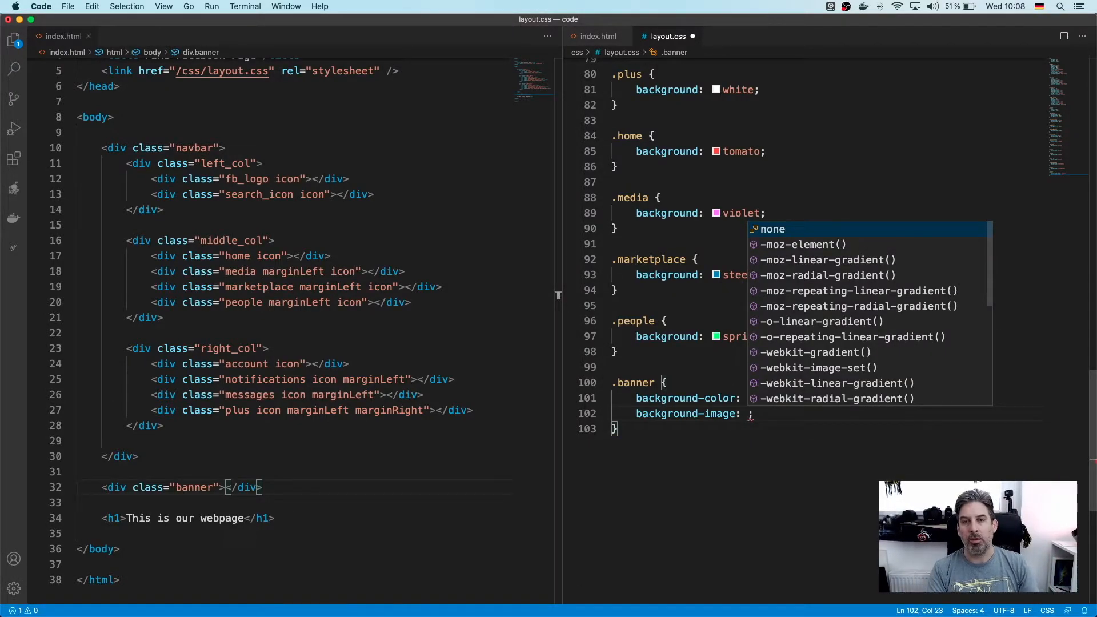
text(url()
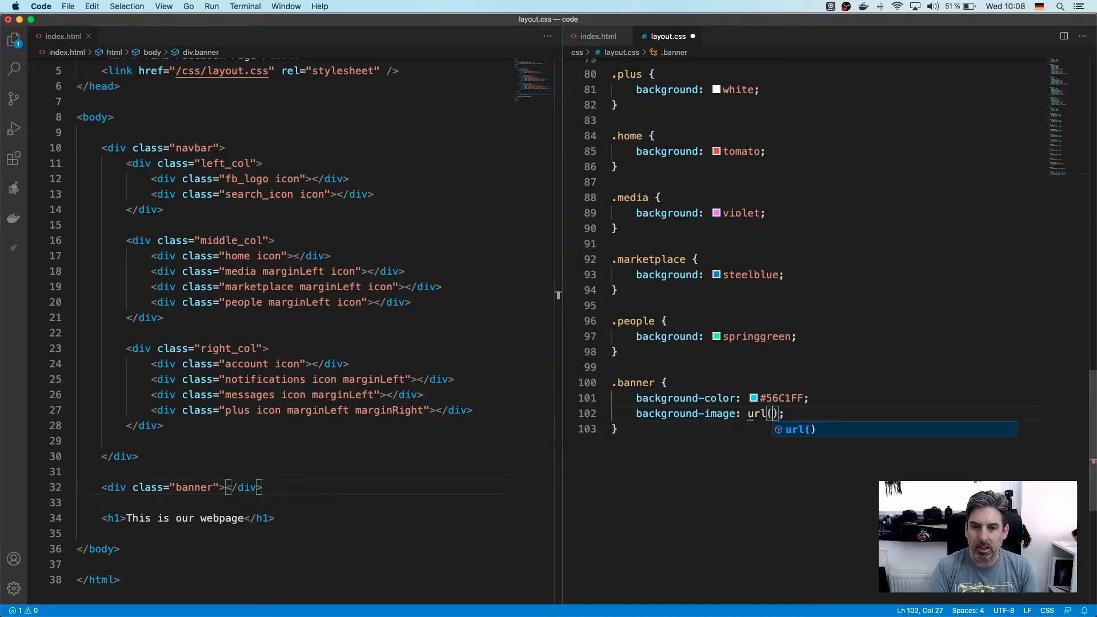
text('/)
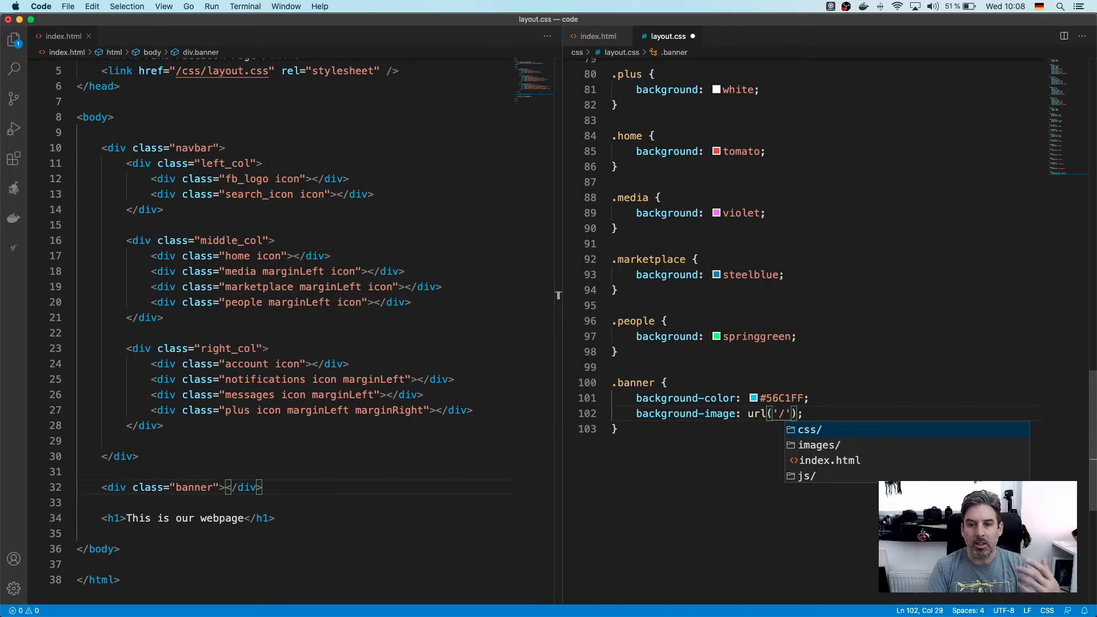
text(/images/banner.gif)
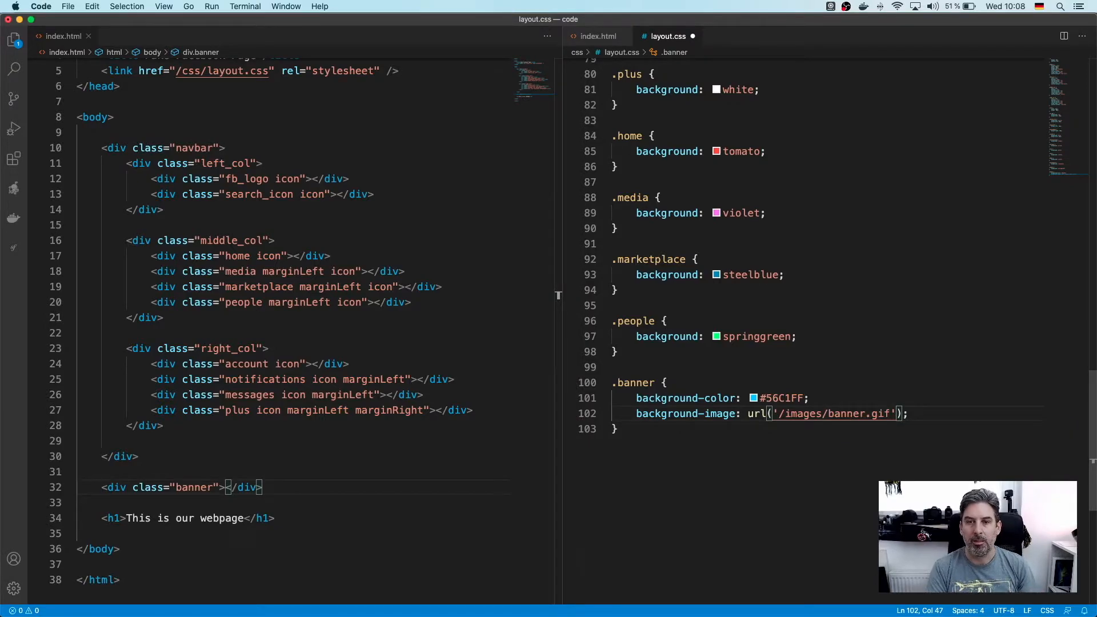
text(ba)
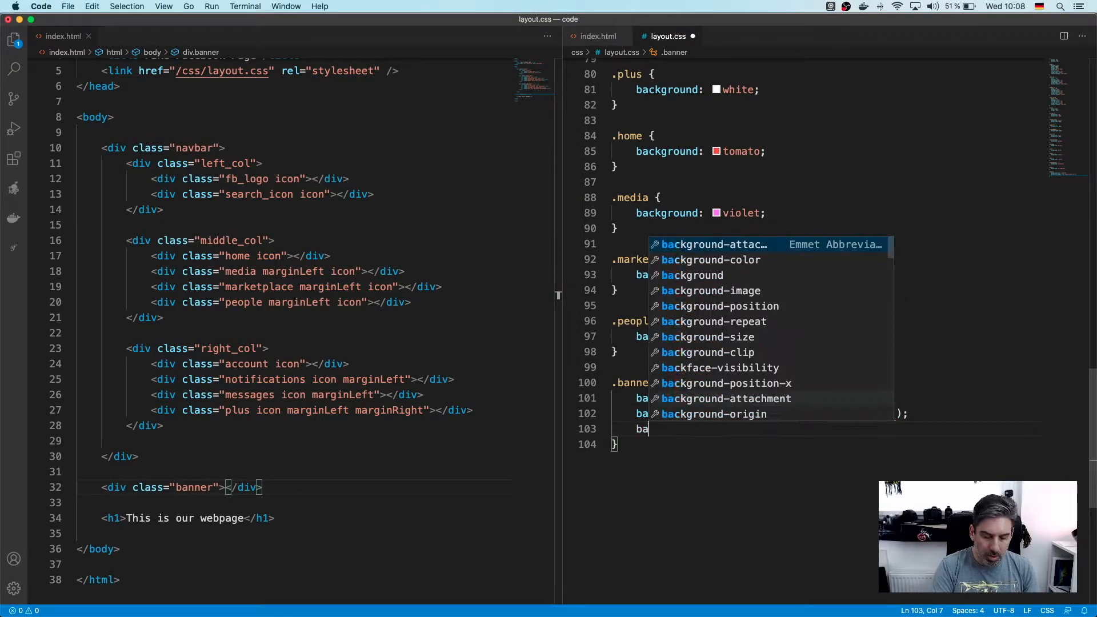
text(background-position:  ;)
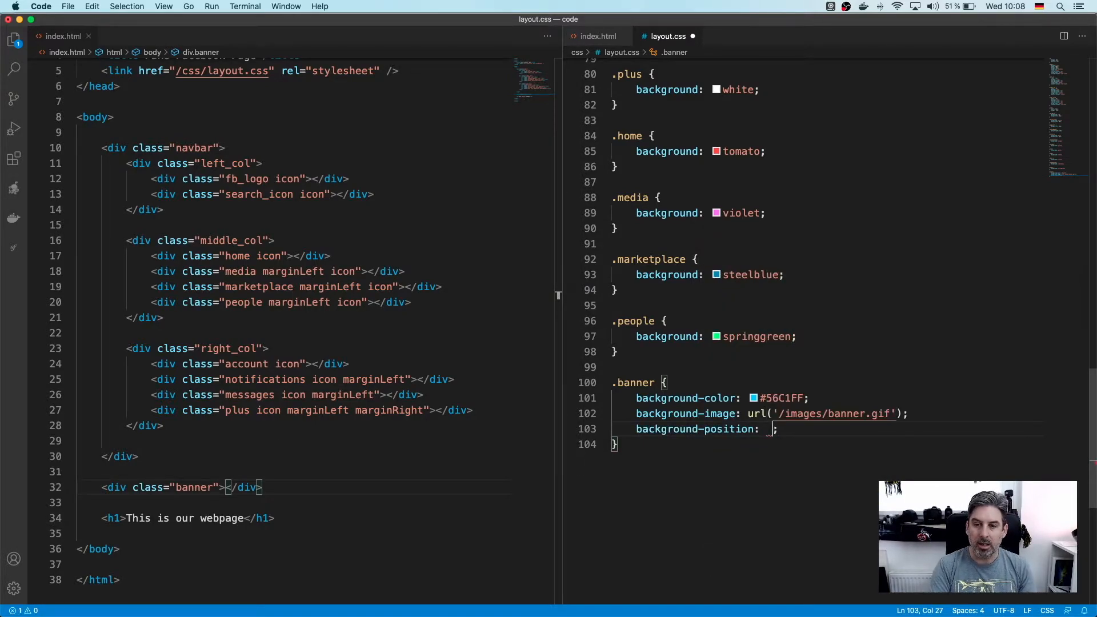
text(center)
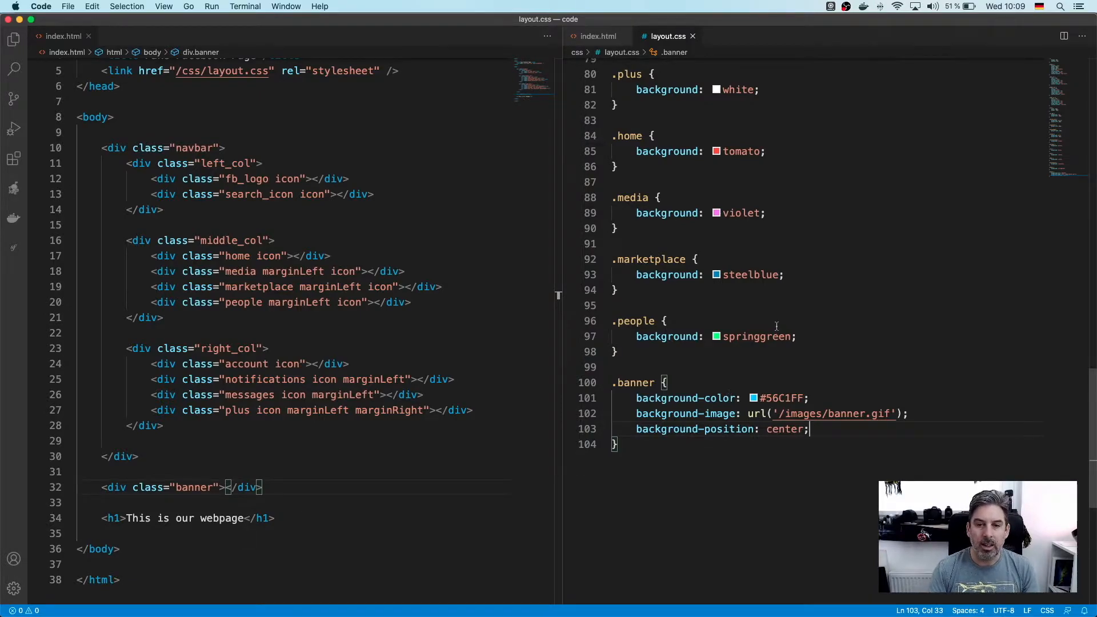
Give .banner width 100vw and height 320px.
key(Return)
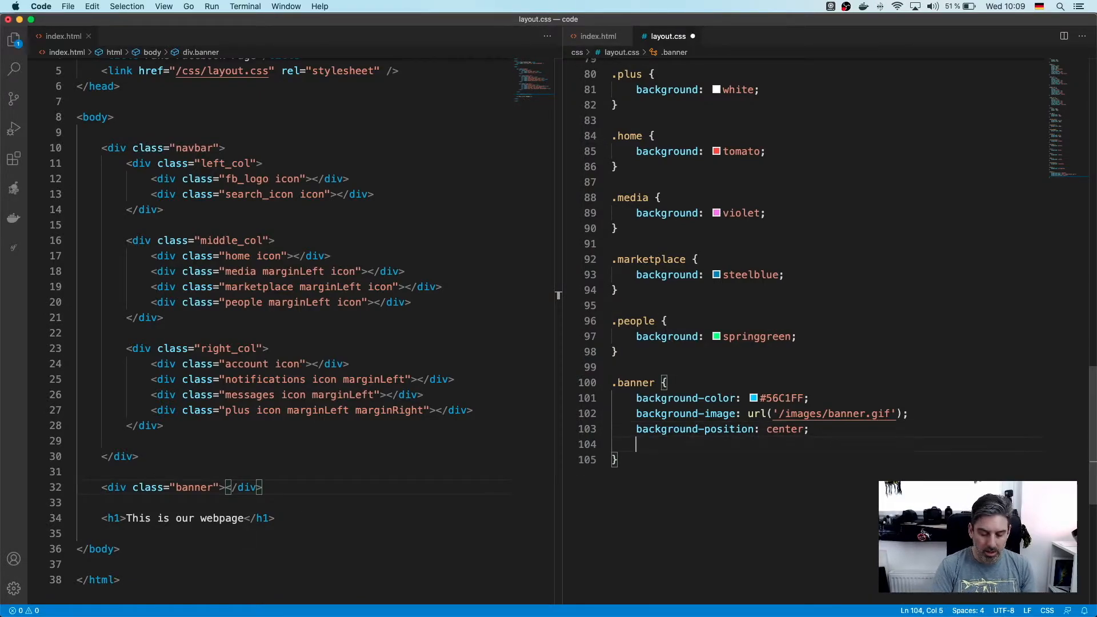
text(width: 1)
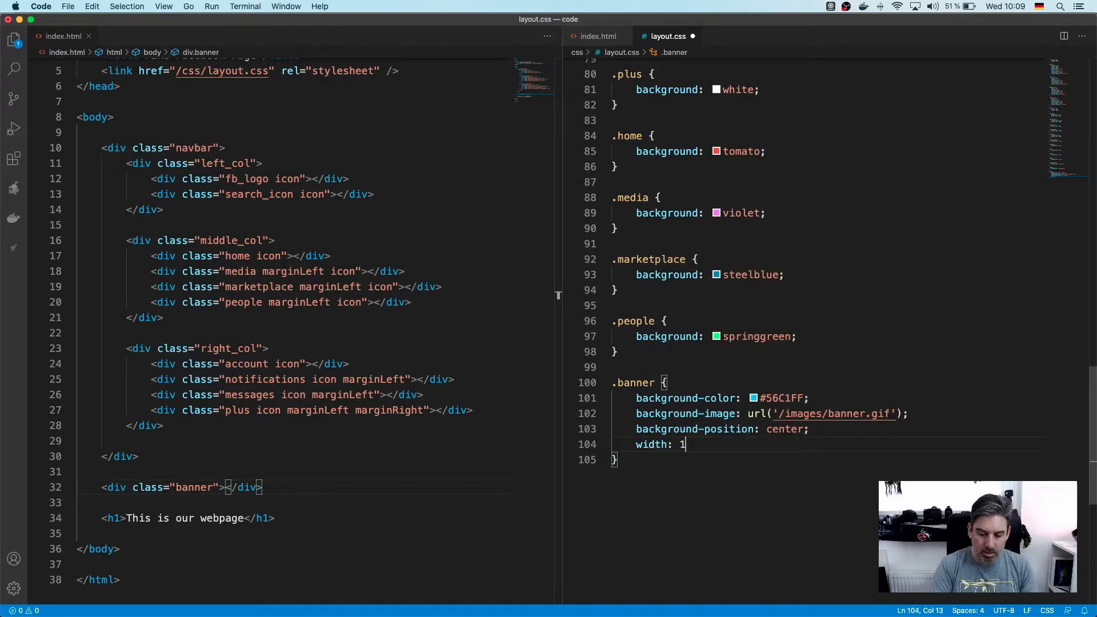
text(00vw;)
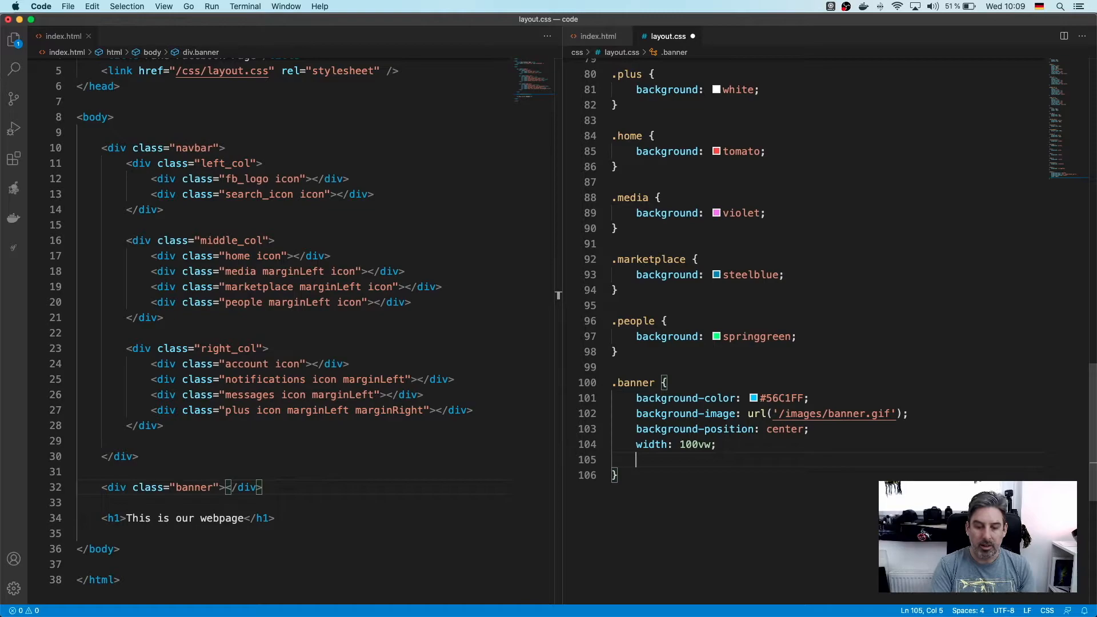
text(height: 32)
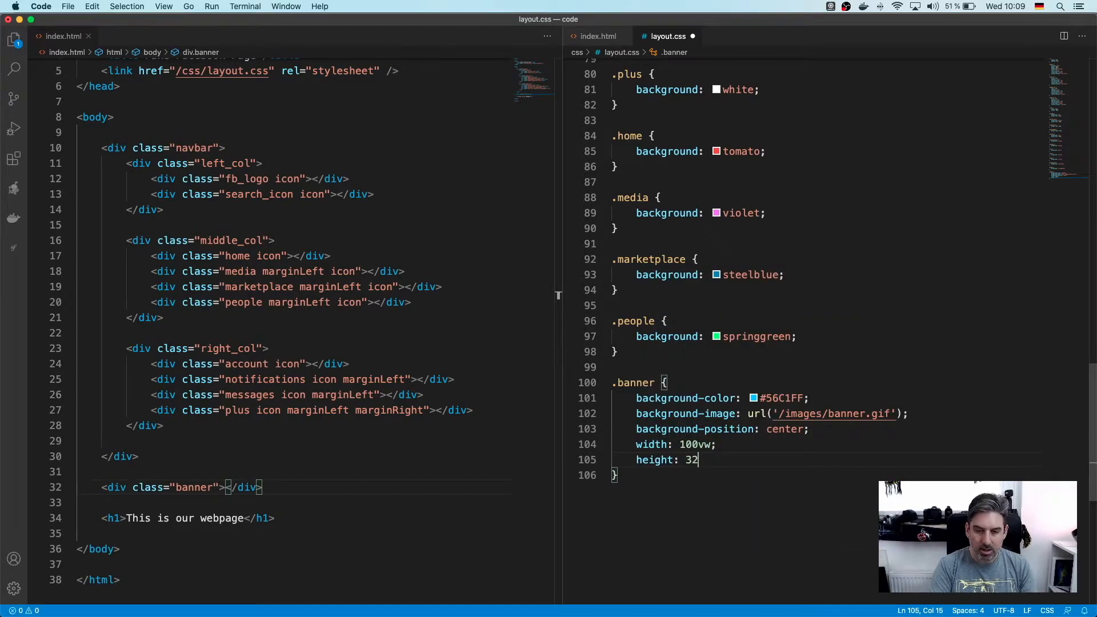
text(0px;)
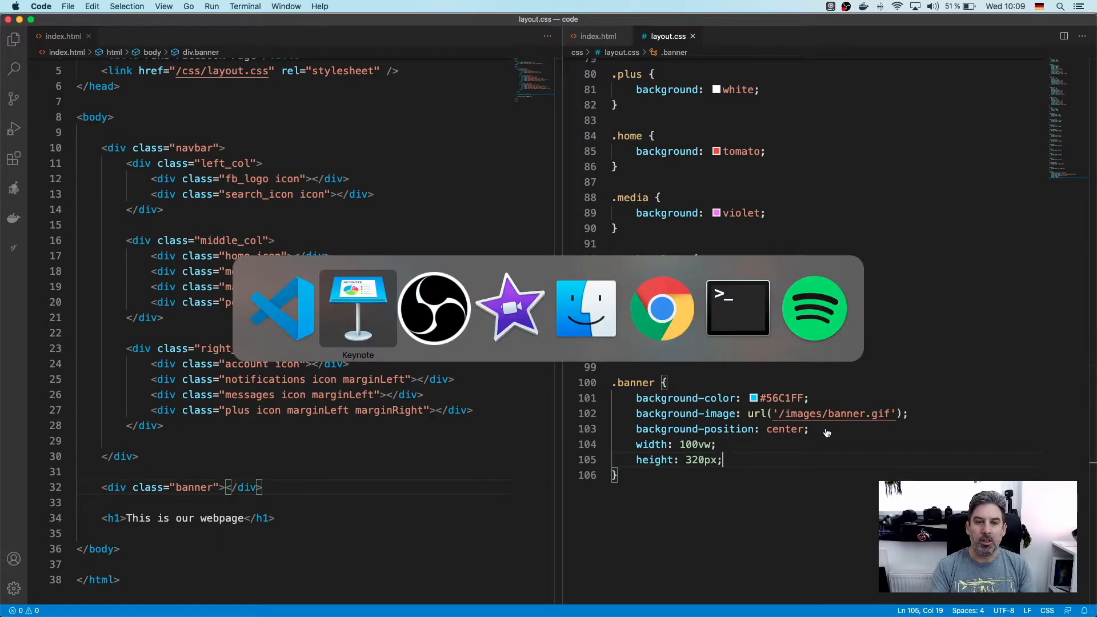
click(660, 307)
text(7)
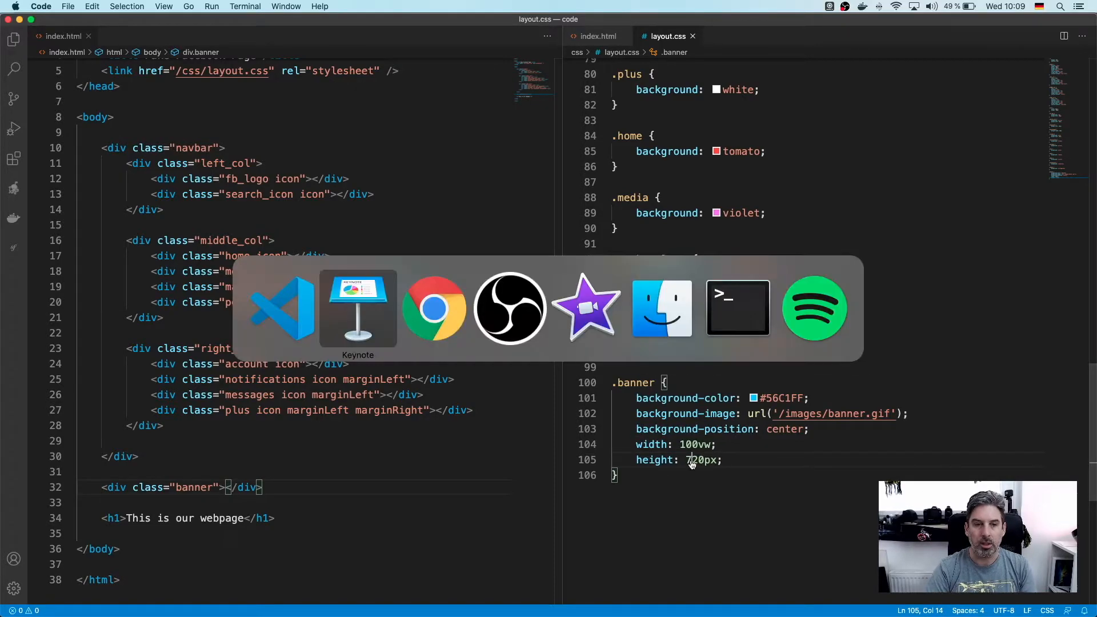
click(434, 308)
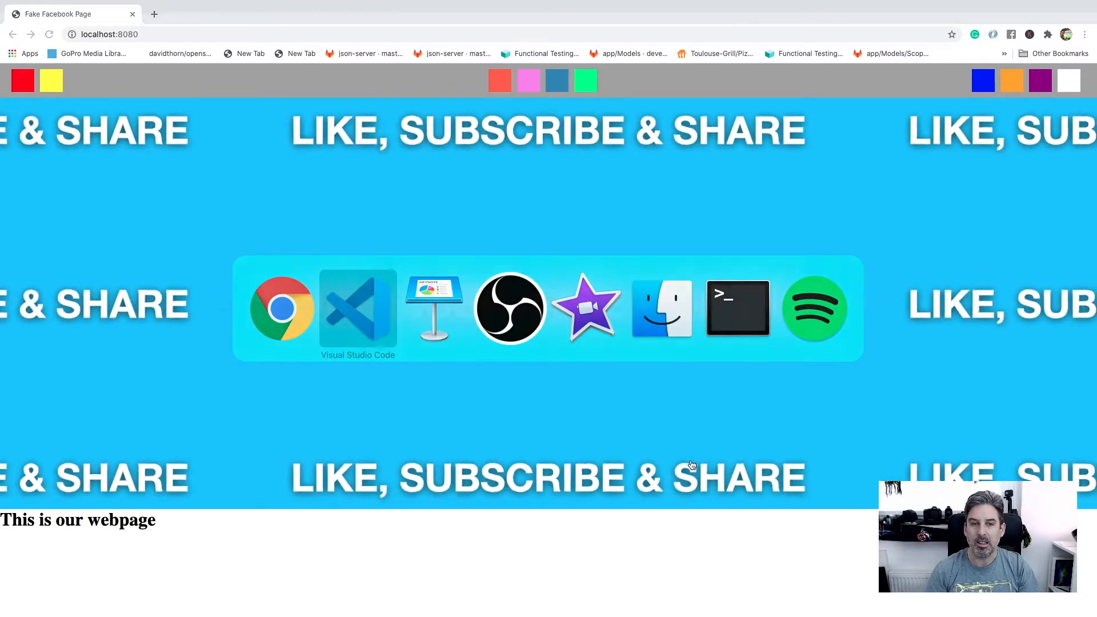
click(358, 308)
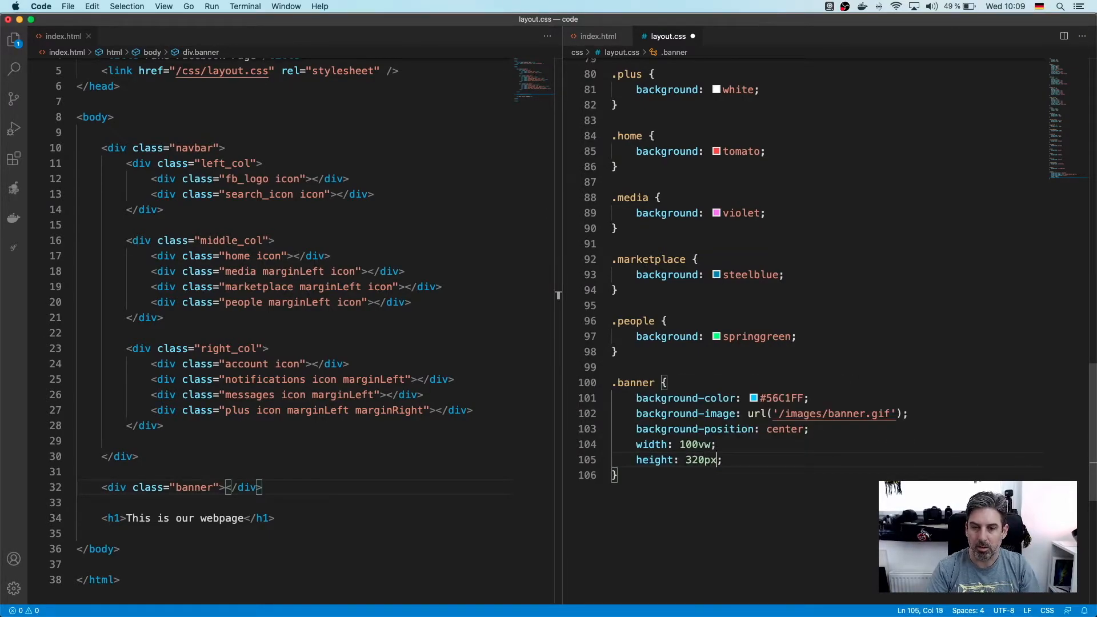
Add background-repeat: no-repeat to .banner and comment out the centred position.
text(background-repeat: no-repeat;)
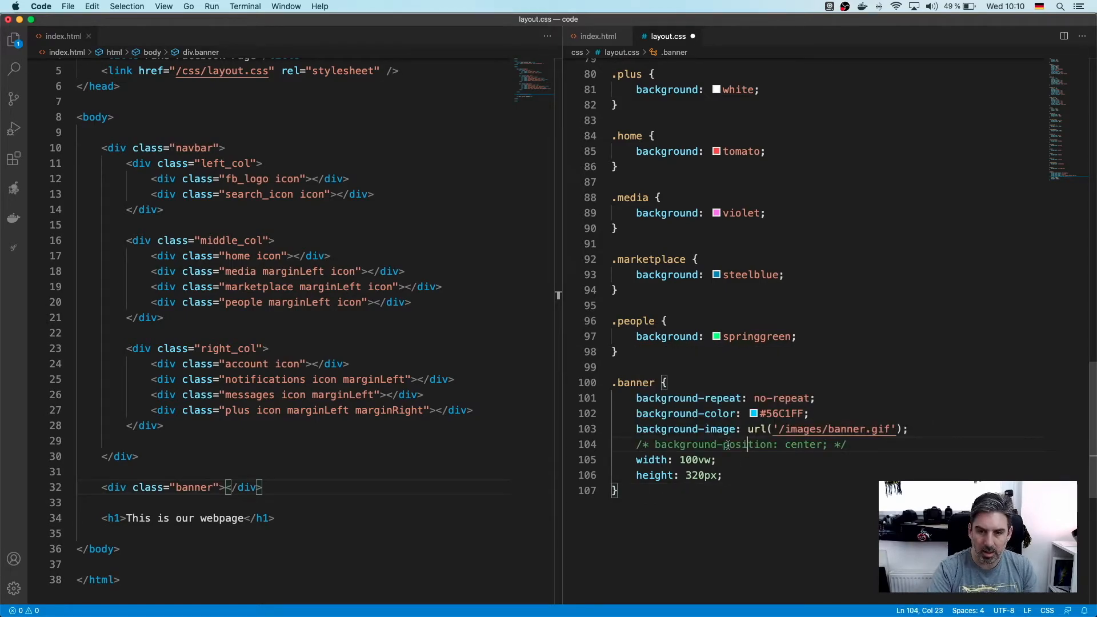
Add a new background-position line, trying right before settling on center.
click(741, 461)
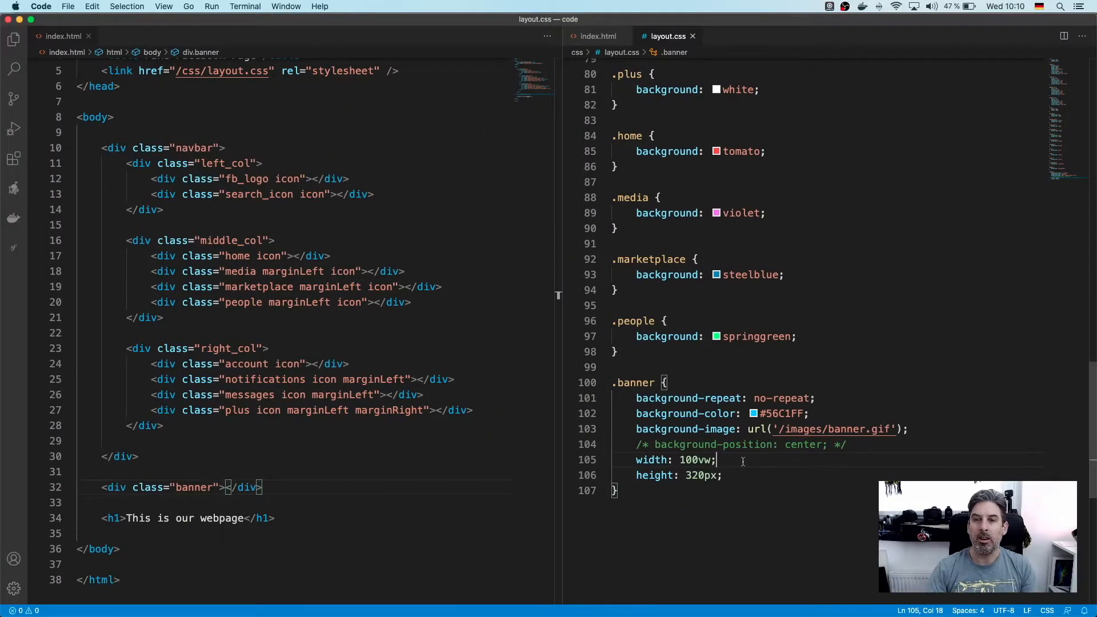
click(823, 445)
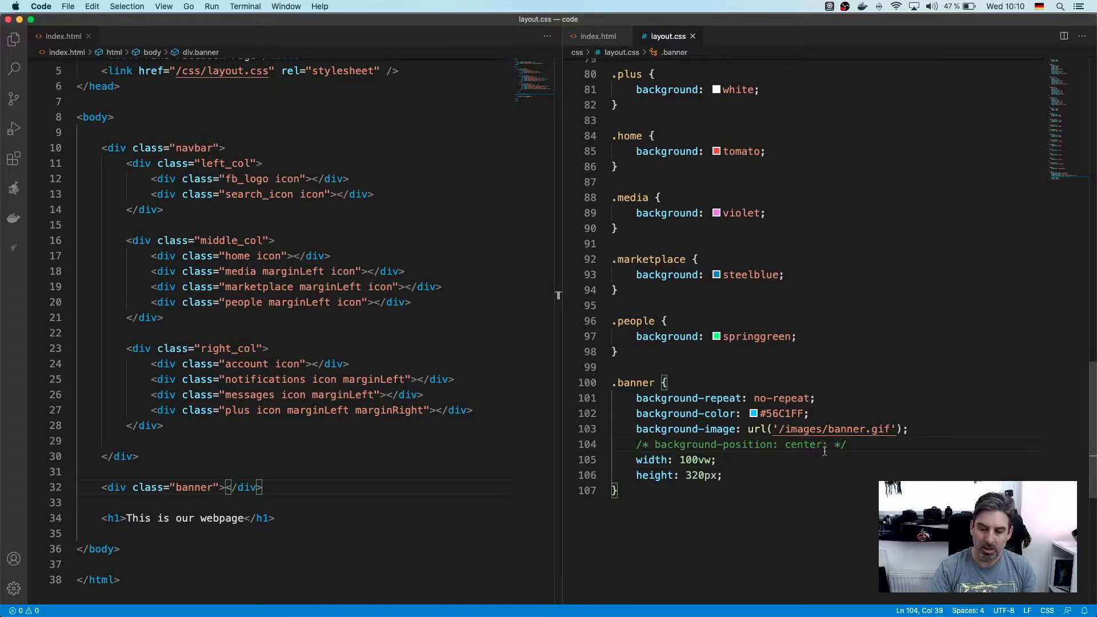
text(background-position: left;)
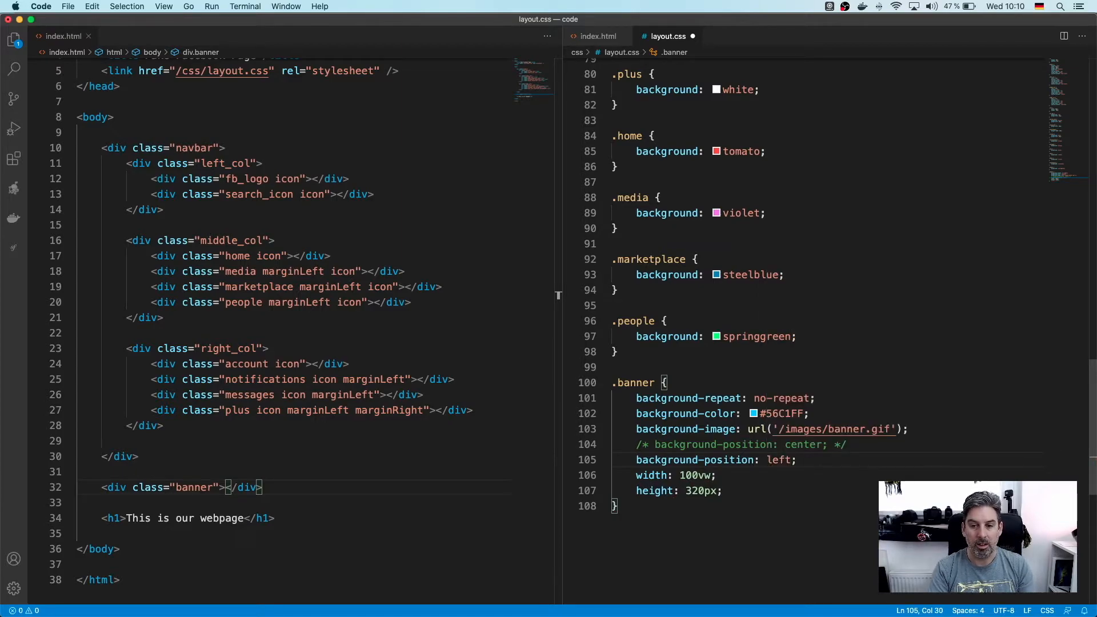
text(right)
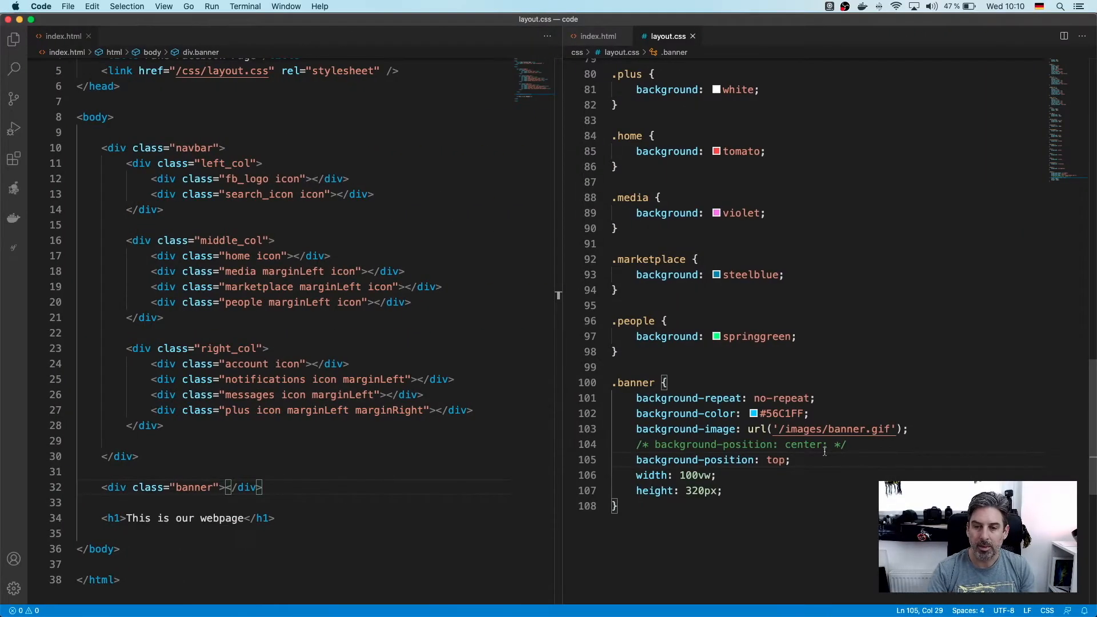
text(center)
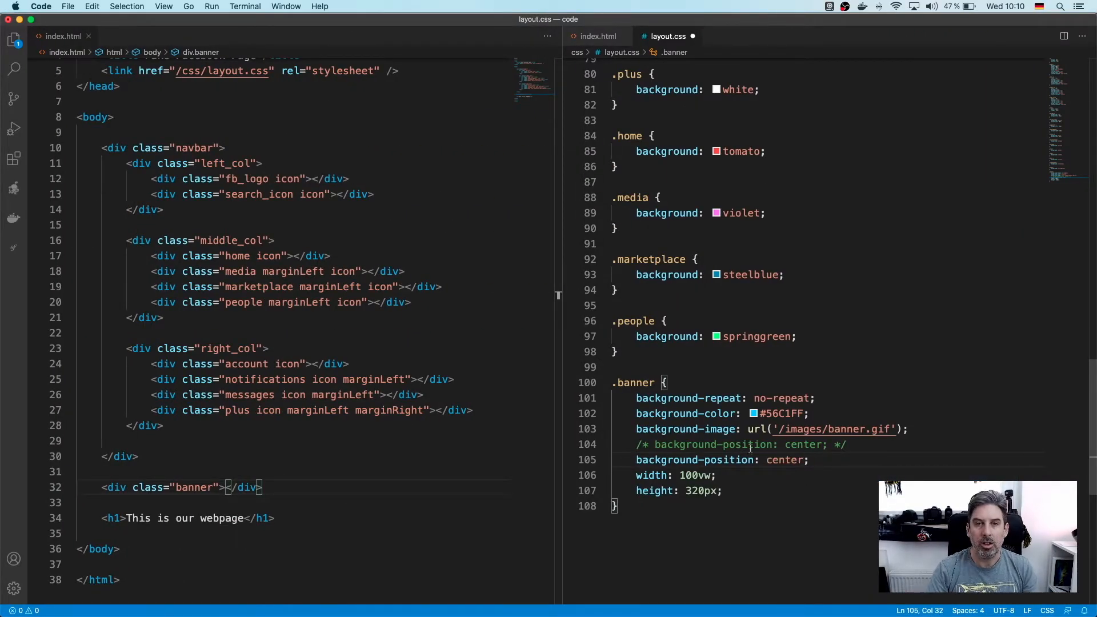